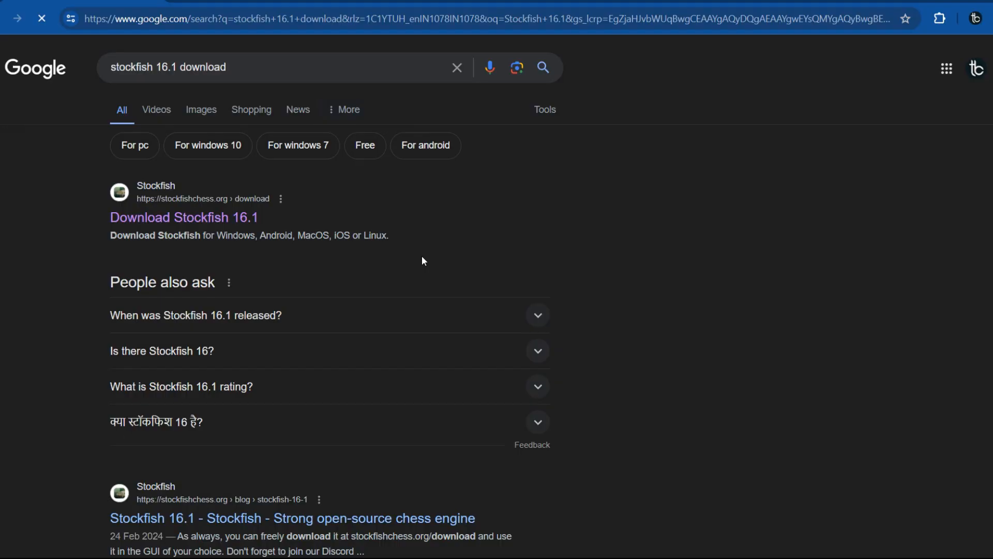
Download the Stockfish 16.1 Windows AVX2 build from the Stockfish download page.
click(184, 216)
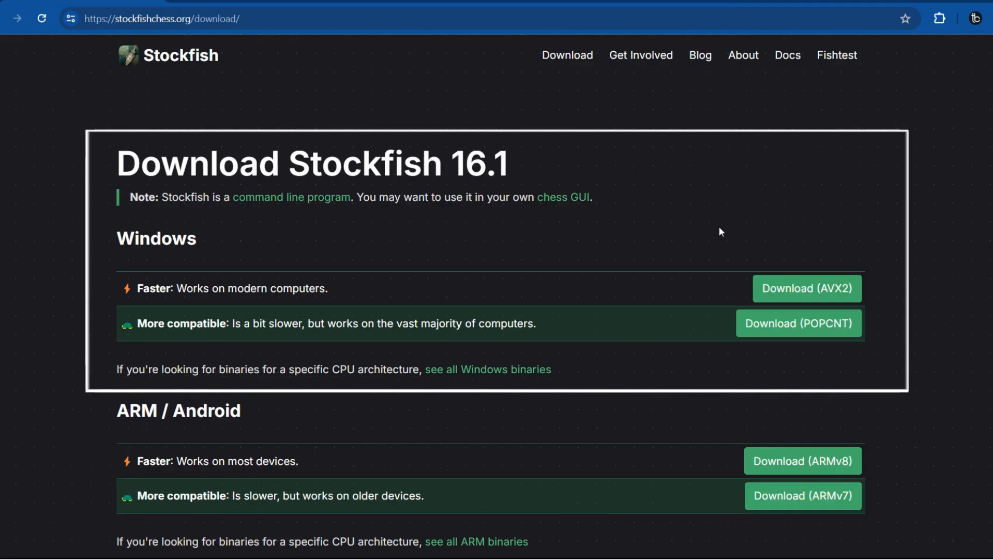
mouse_move(911, 266)
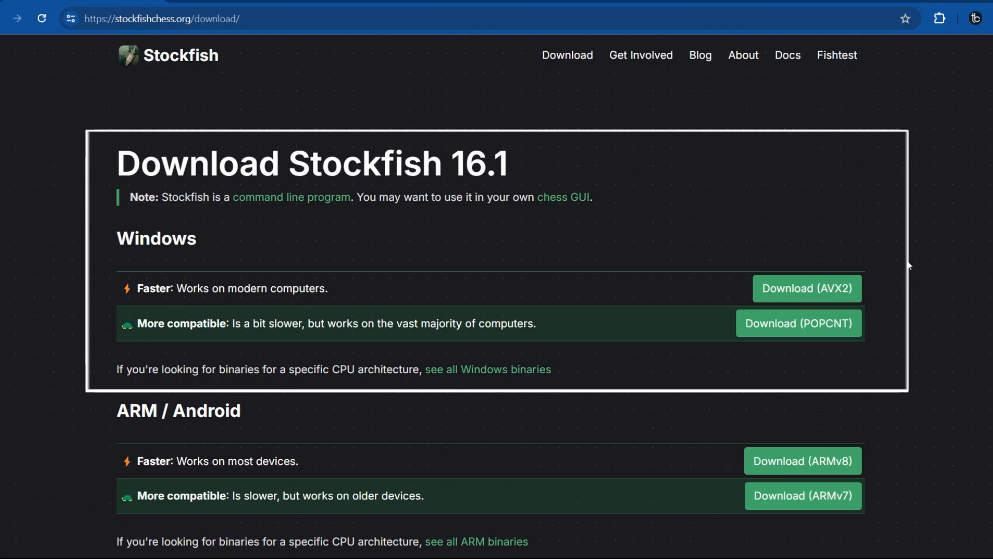
mouse_move(726, 289)
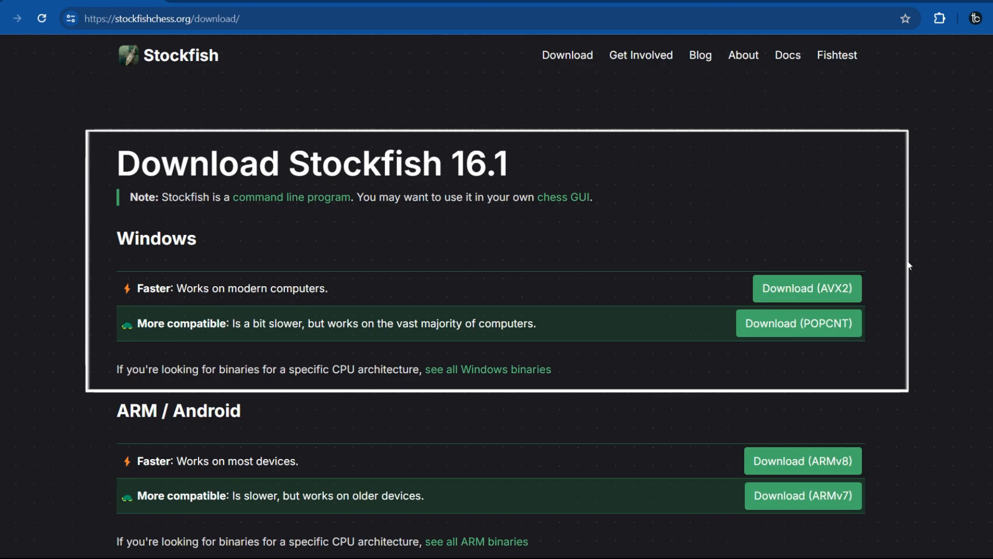
click(806, 289)
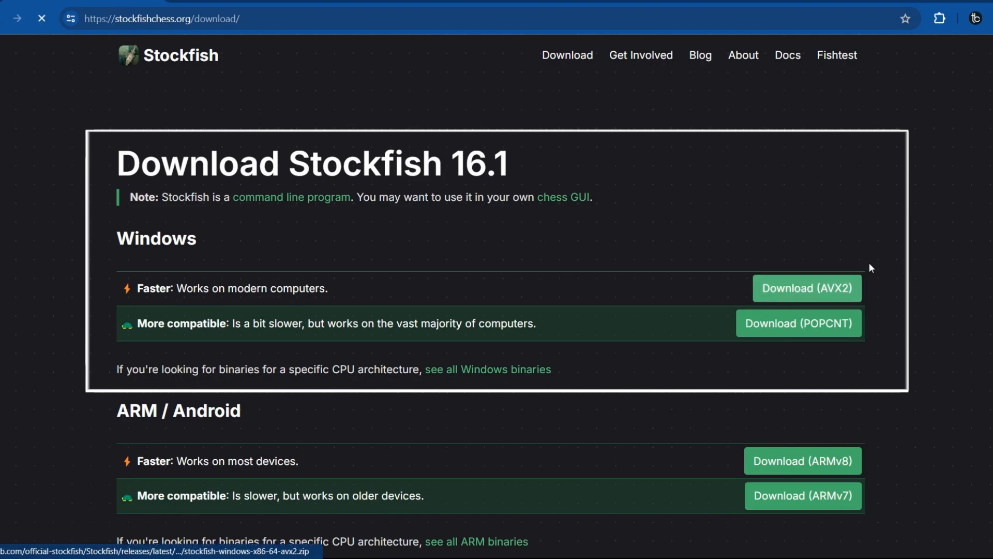
click(806, 289)
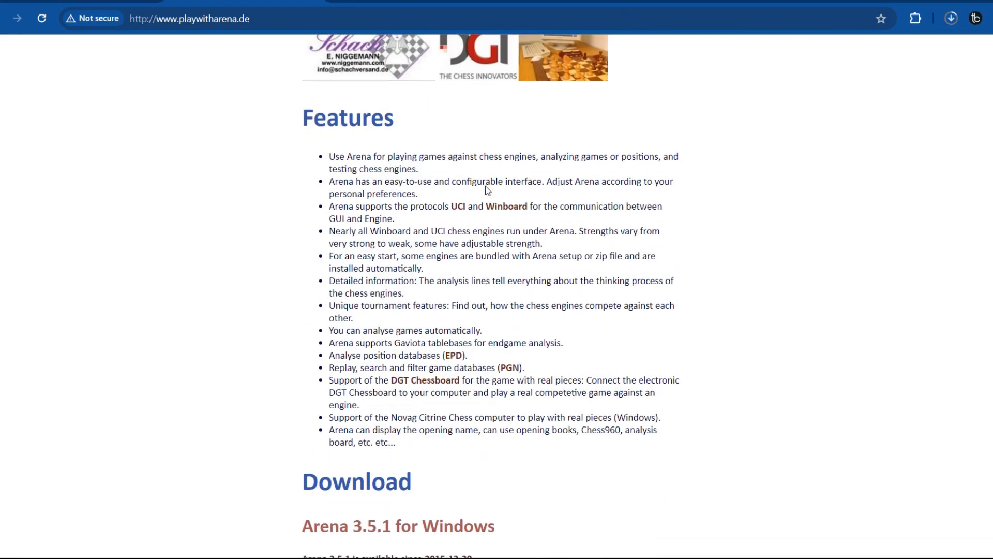
Scroll down to the Arena 3.5.1 for Windows download section with its ZIP link.
scroll(down, 3)
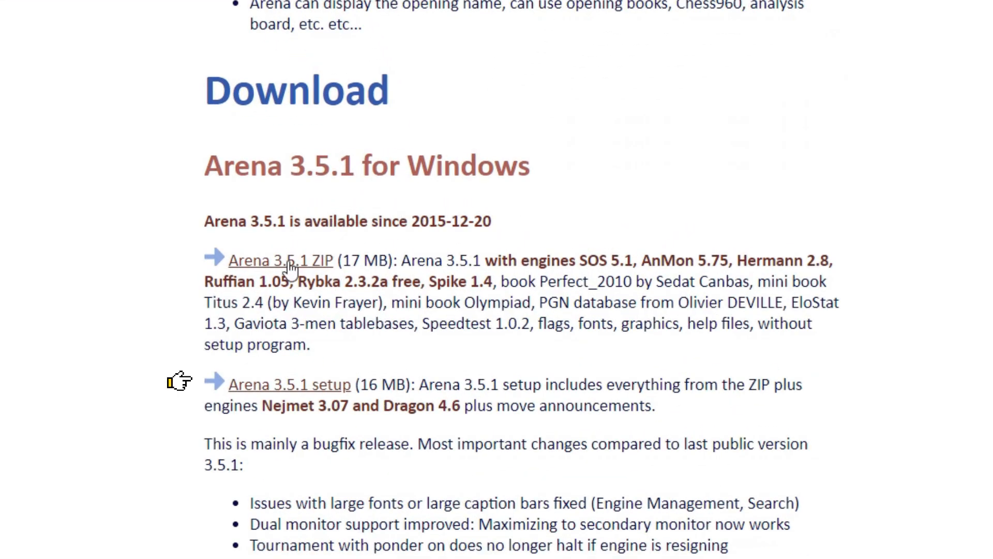
mouse_move(316, 385)
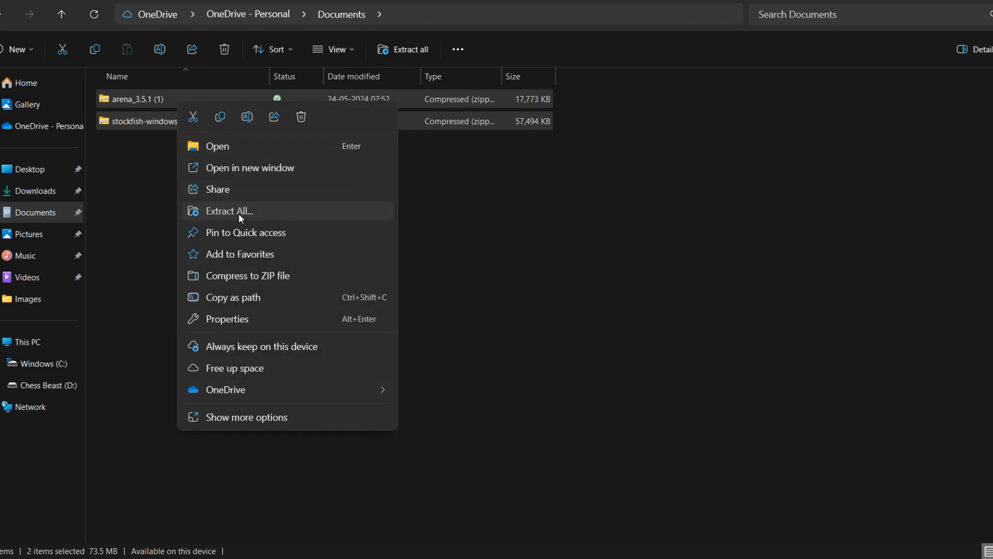
Extract arena_3.5.1 (1).zip into its suggested folder in Documents.
click(228, 210)
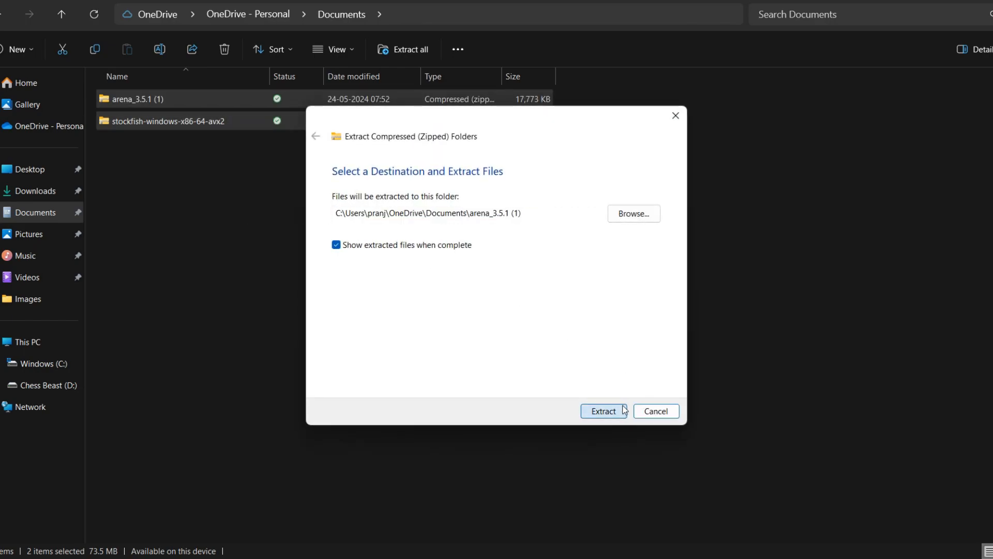
click(602, 411)
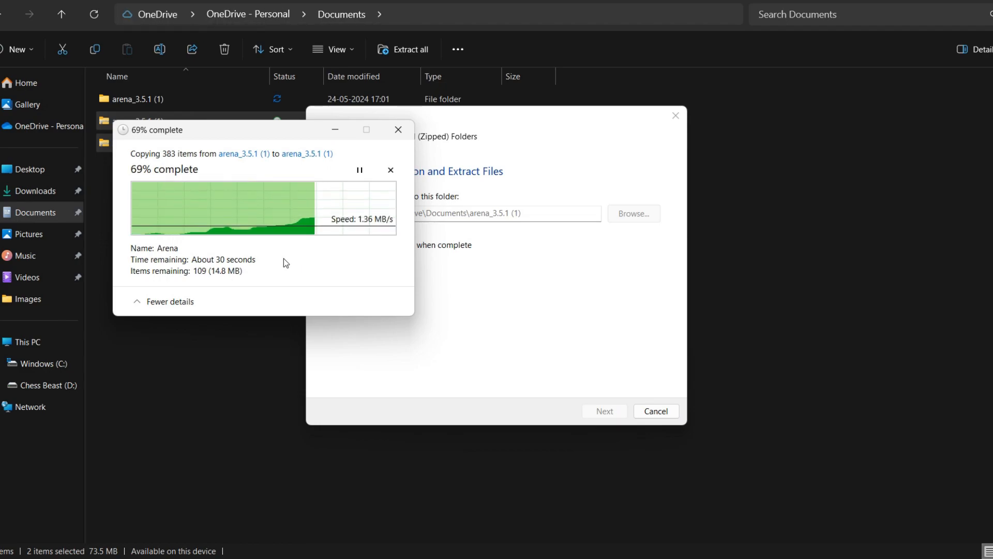
Extract the stockfish-windows-x86-64-avx2 zip into its suggested folder and browse it.
right_click(152, 143)
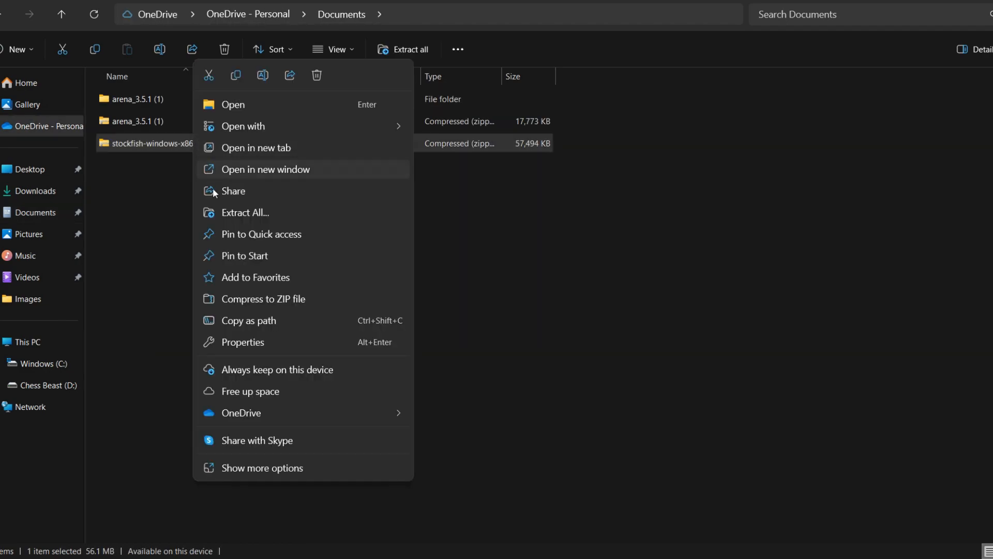
click(246, 212)
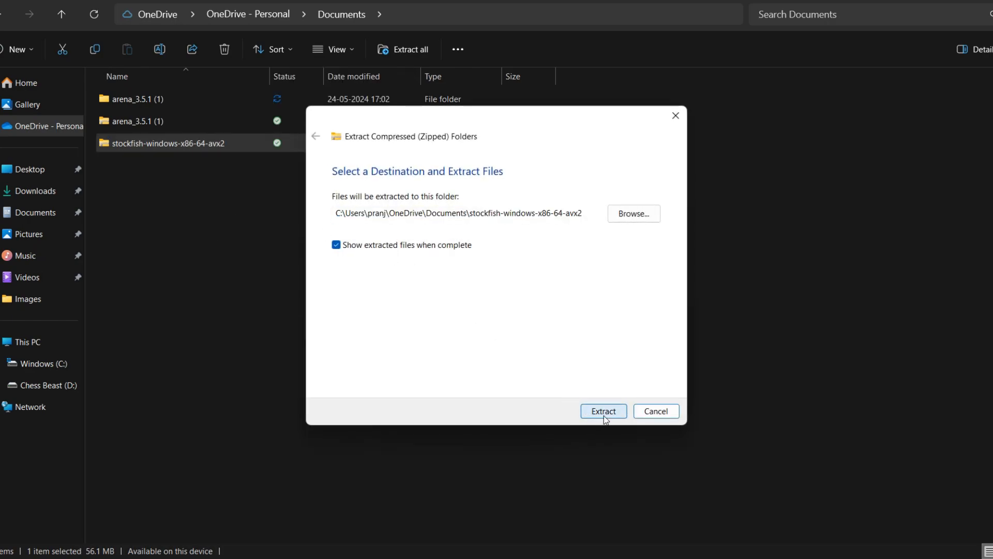
click(602, 411)
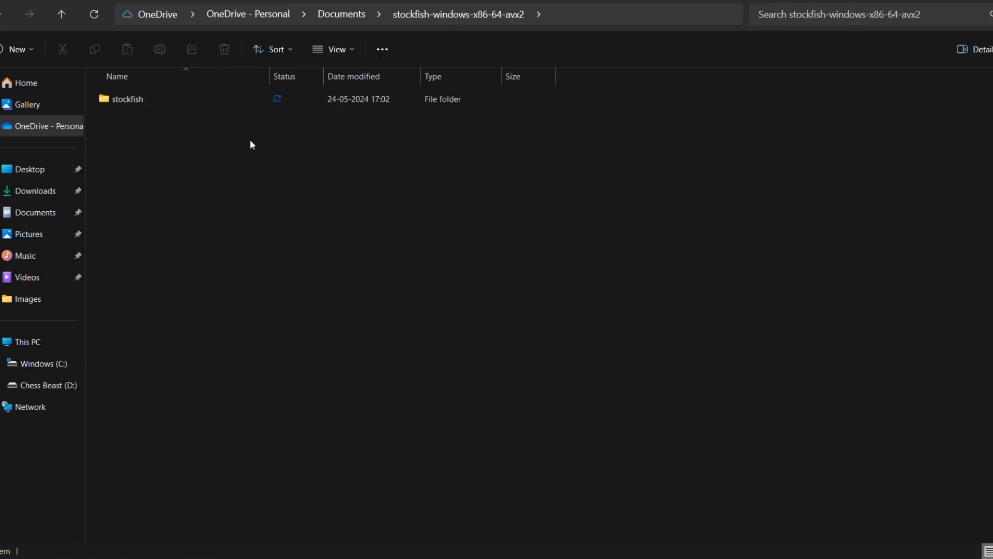
double_click(127, 100)
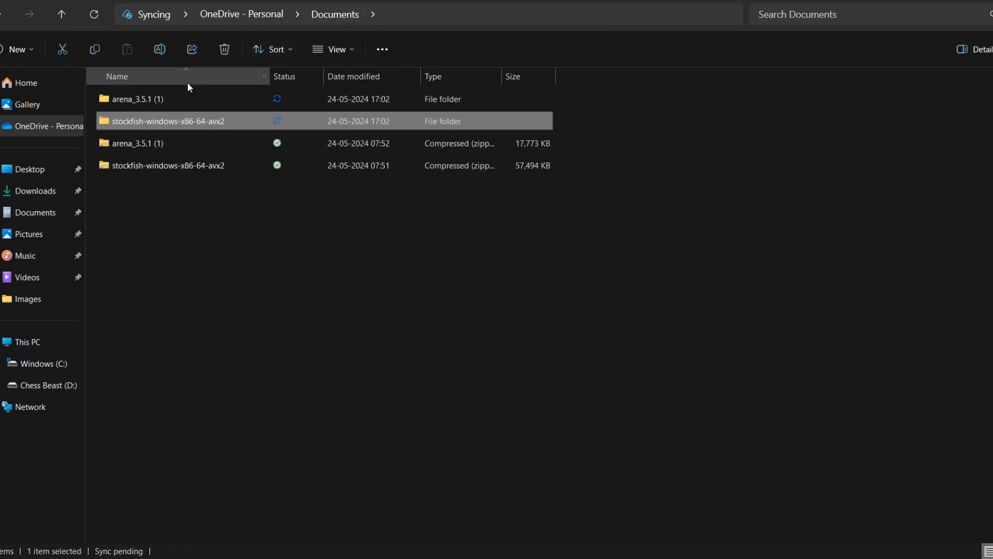
Launch Arena.exe from the arena_3.5.1 (1) folder with English as its language.
double_click(136, 99)
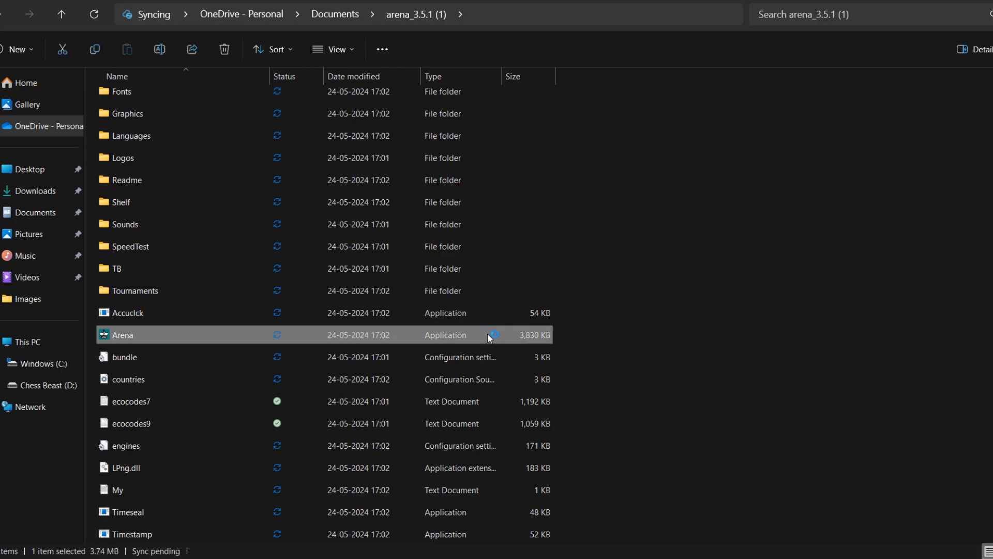
double_click(122, 334)
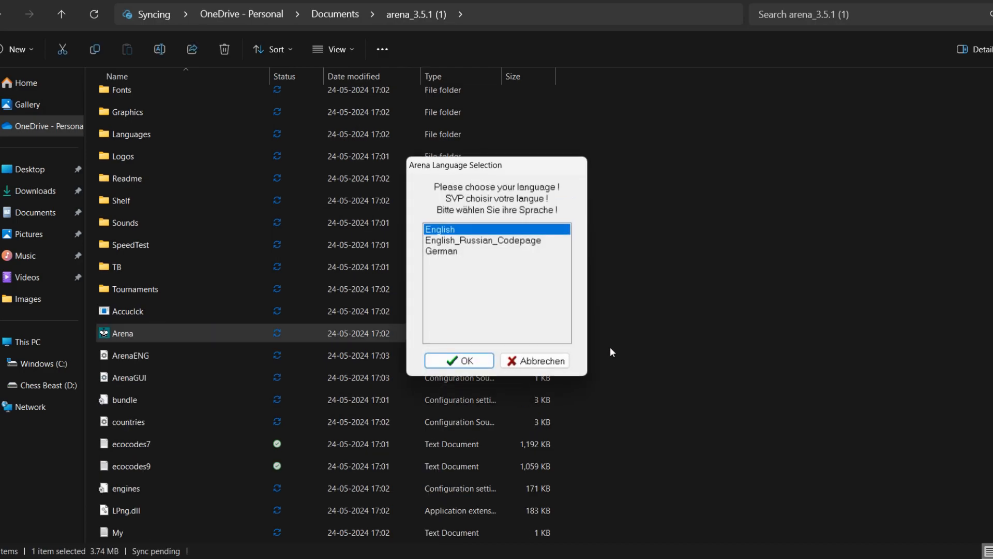
click(458, 360)
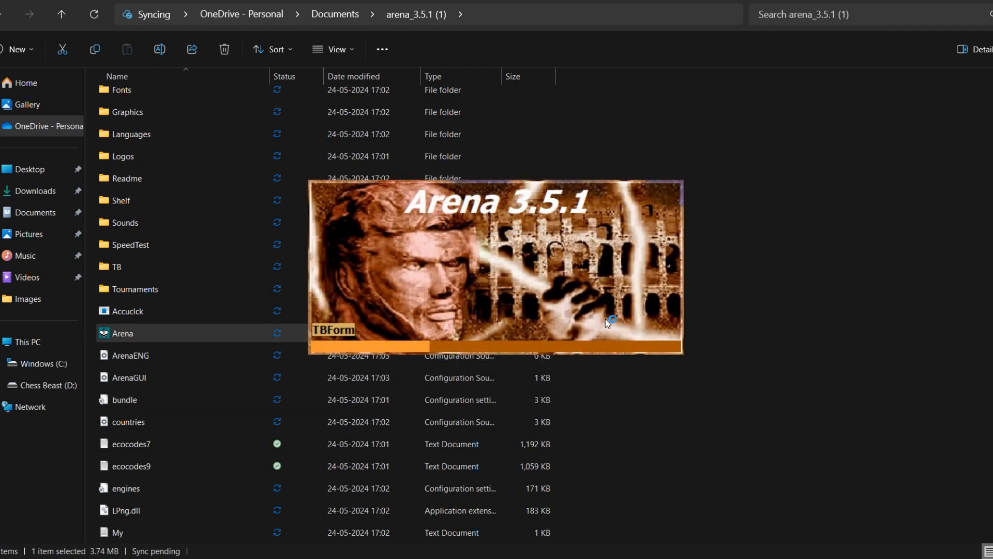
Install the Stockfish 16.1 executable as Arena's engine so it shows in the player panel.
double_click(122, 333)
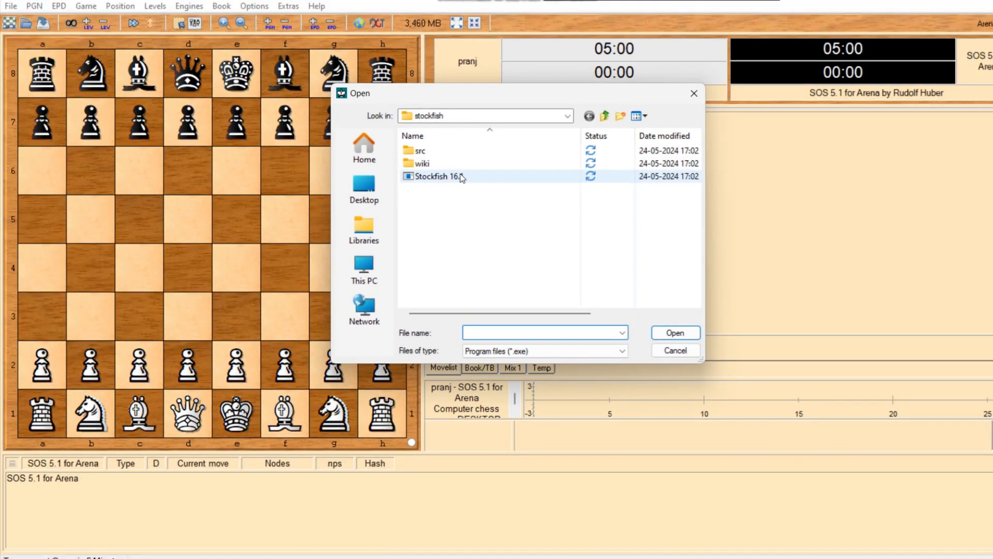
click(438, 176)
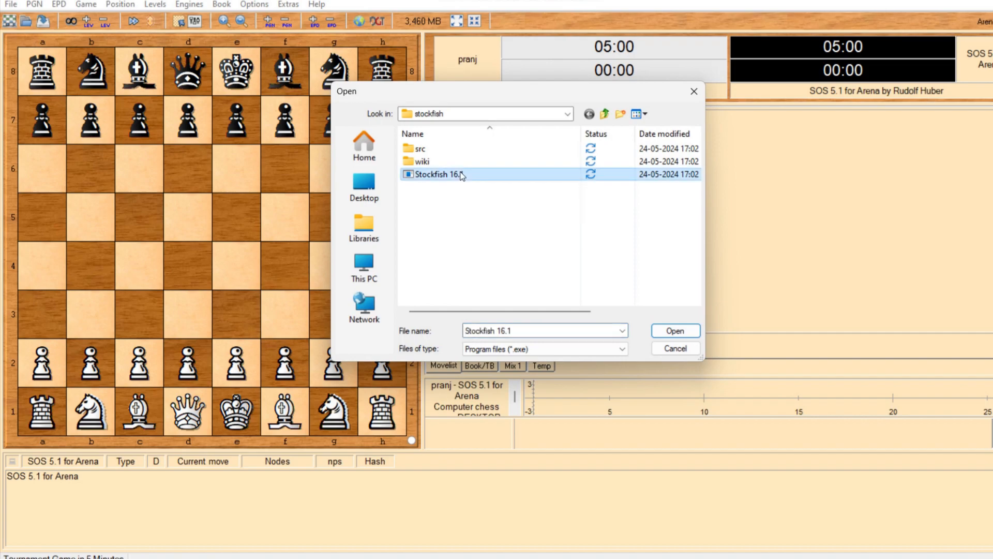
click(673, 331)
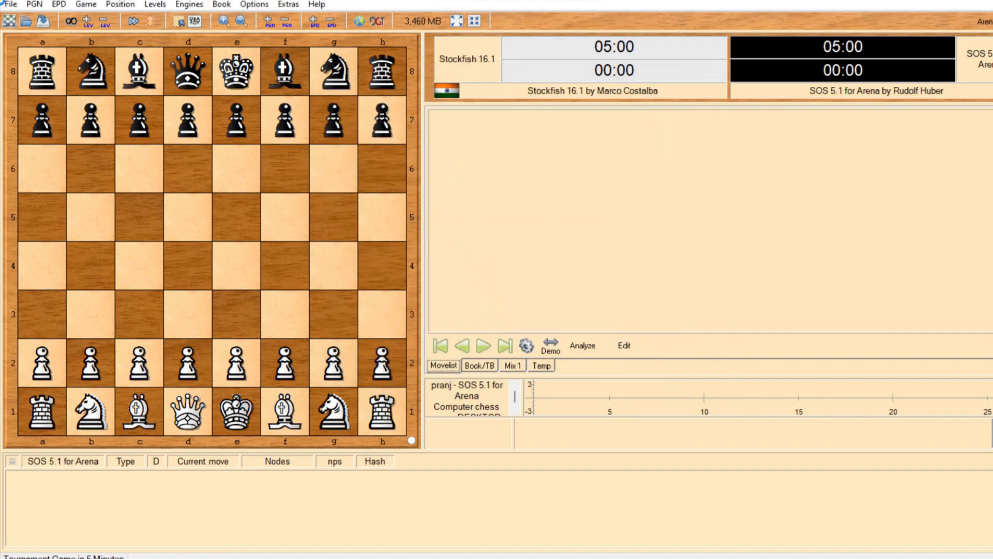